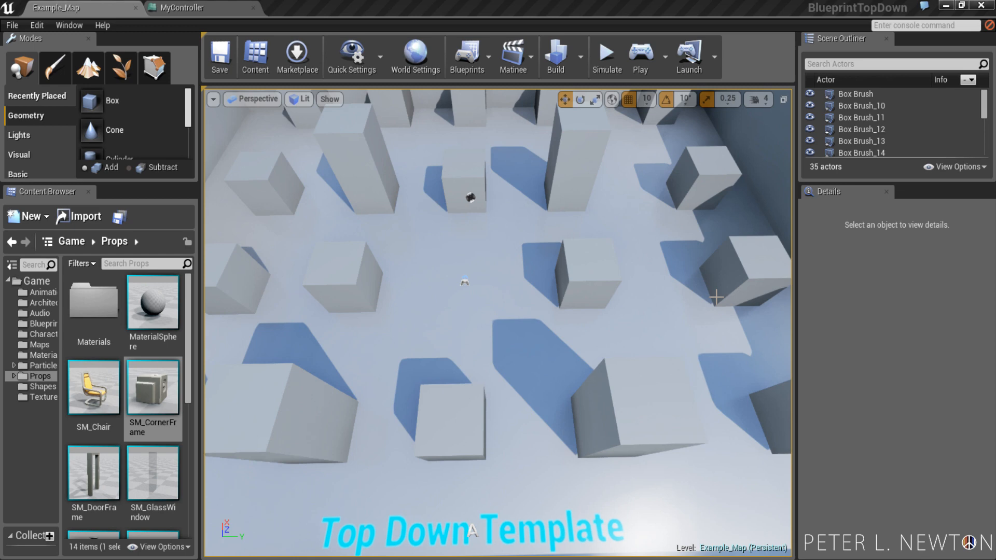
{"action": "mouse_move", "coordinate": [695, 301]}
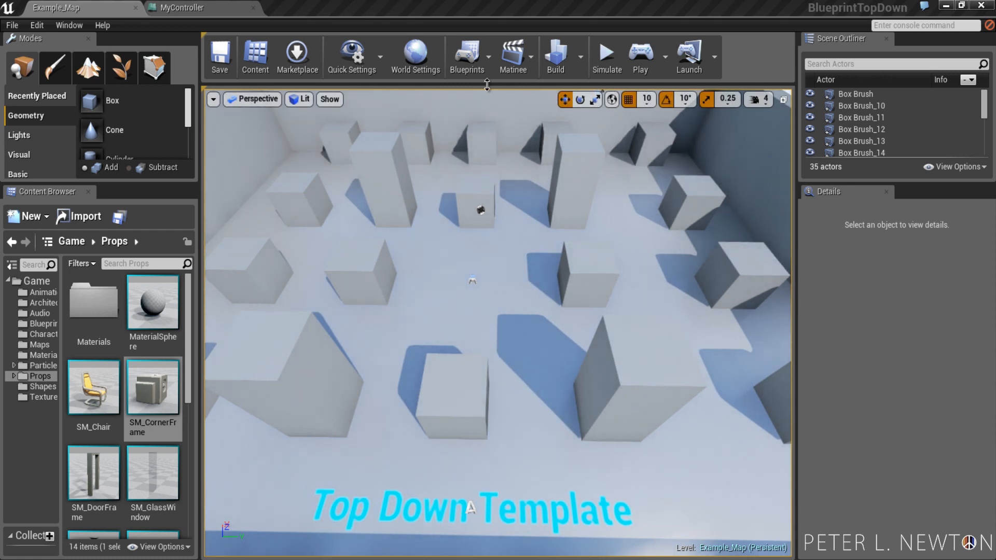
- Bring up the MyController EventGraph and locate the Sequence node to extend it
{"action": "left_click", "coordinate": [466, 56]}
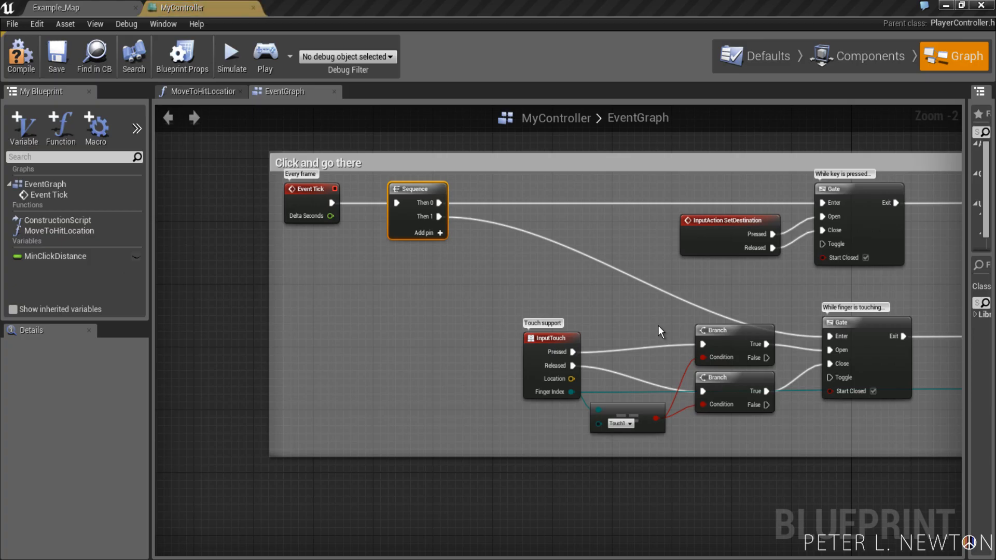
{"action": "mouse_move", "coordinate": [448, 305]}
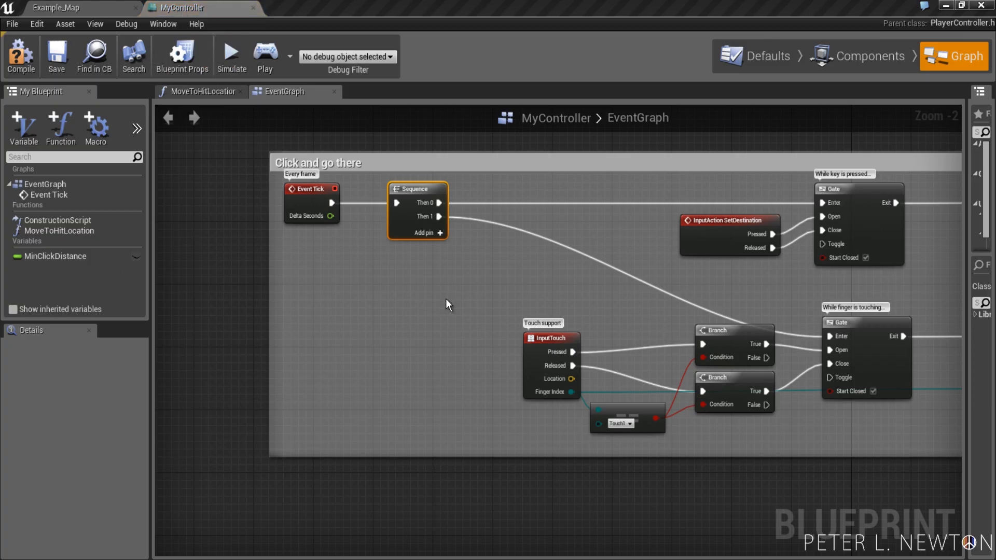
{"action": "scroll", "scroll_direction": "down", "scroll_amount": 3}
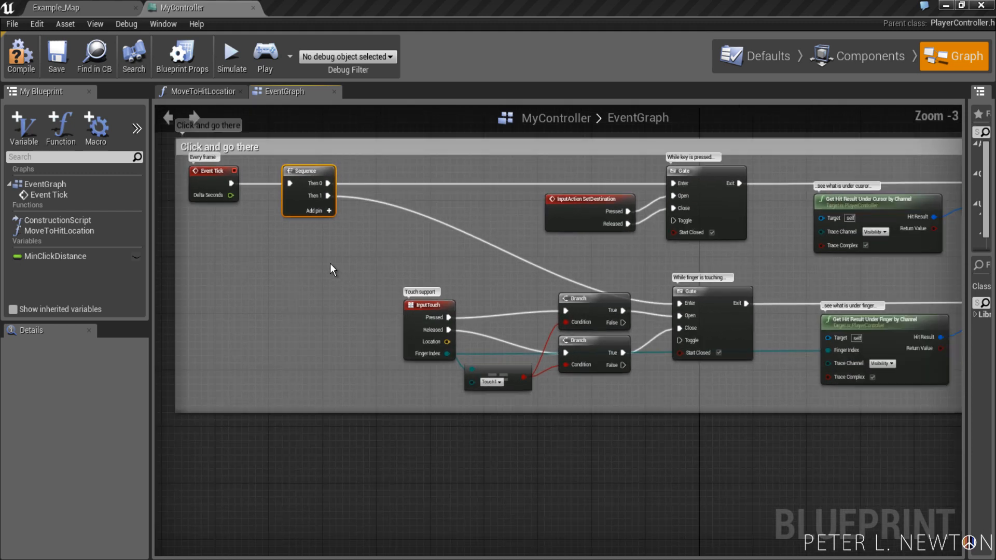
{"action": "scroll", "scroll_direction": "down", "scroll_amount": 3}
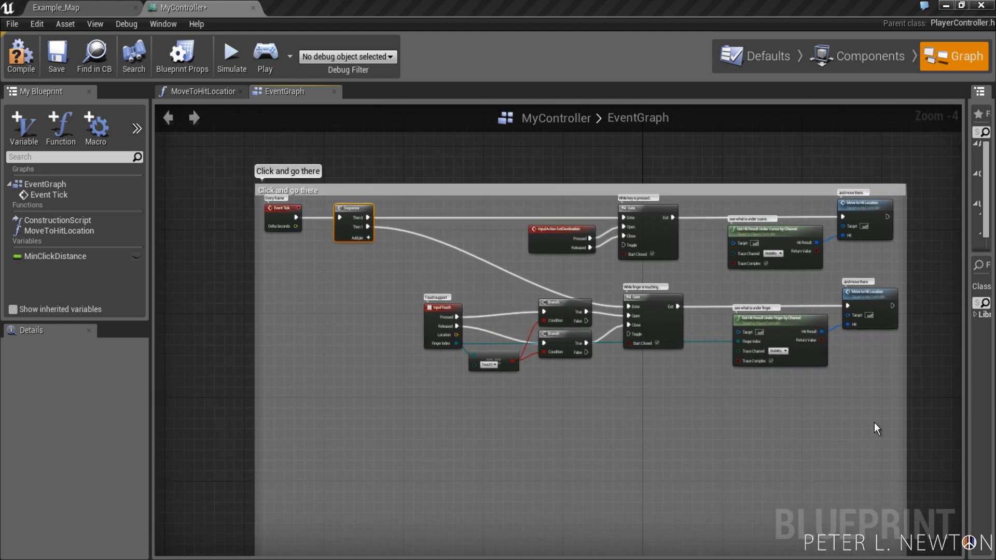
{"action": "scroll", "scroll_direction": "up", "scroll_amount": 3}
{"action": "type", "text": "g"}
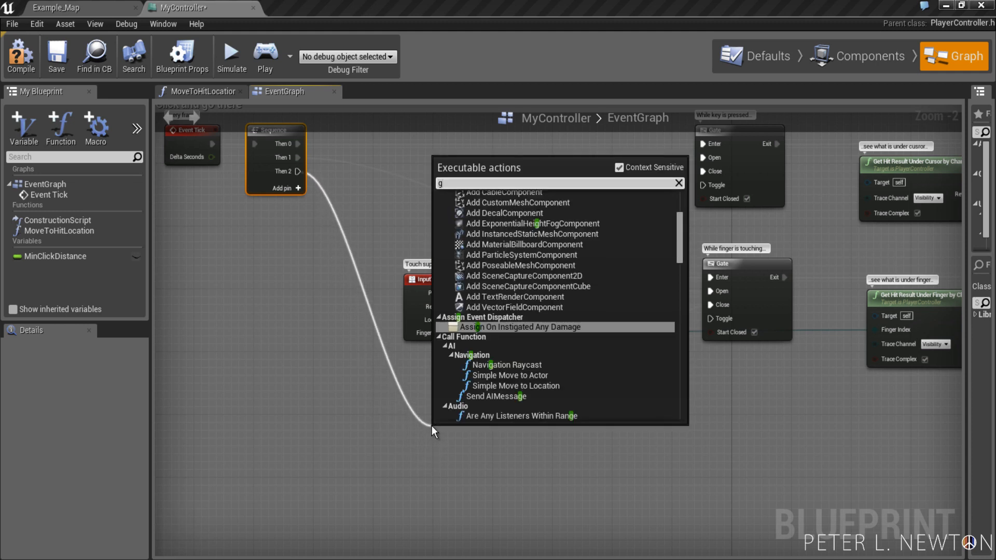
- Place a Gate on Then 2, opened and closed by a Left Mouse Button event
{"action": "type", "text": "ate"}
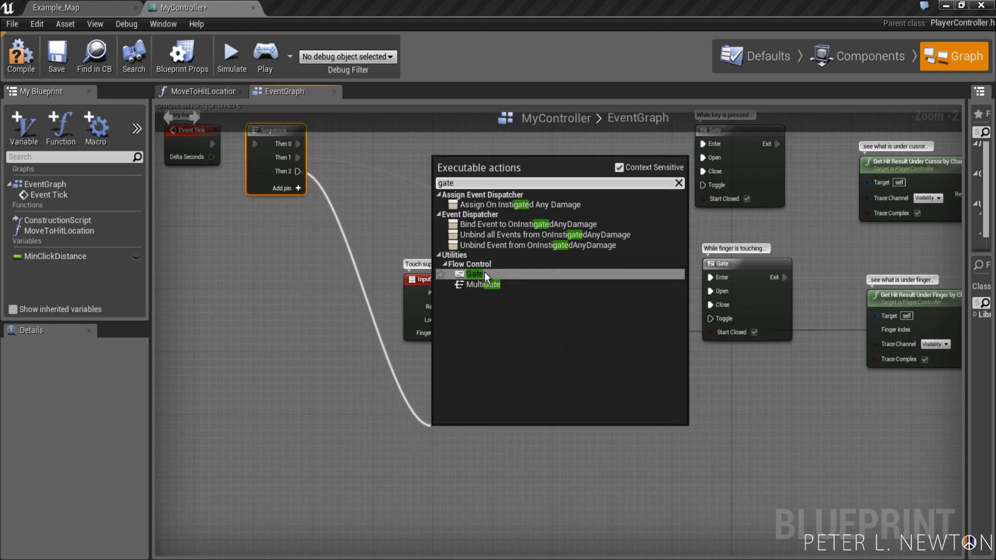
{"action": "left_click", "coordinate": [474, 274]}
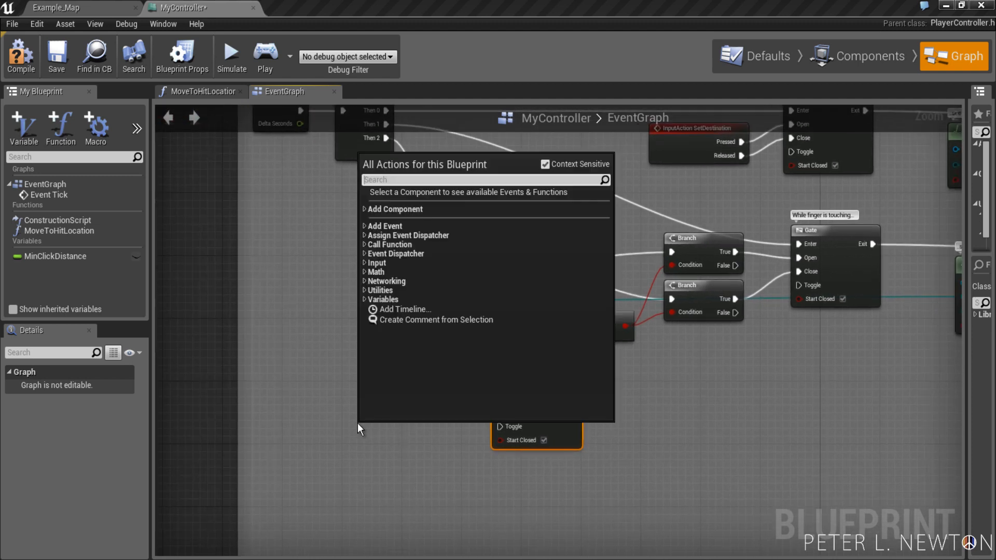
{"action": "type", "text": "Left"}
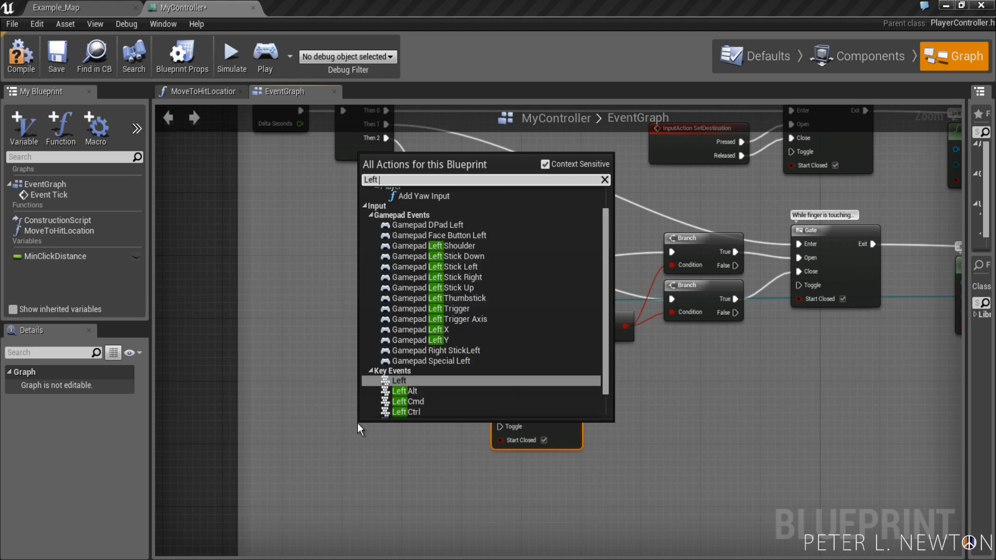
{"action": "type", "text": "Mouse"}
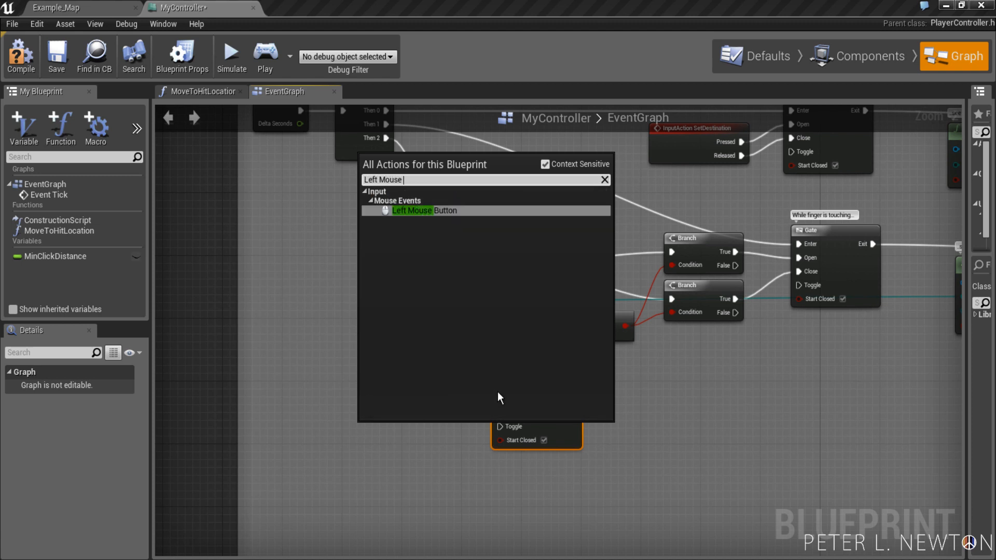
{"action": "left_click", "coordinate": [412, 211]}
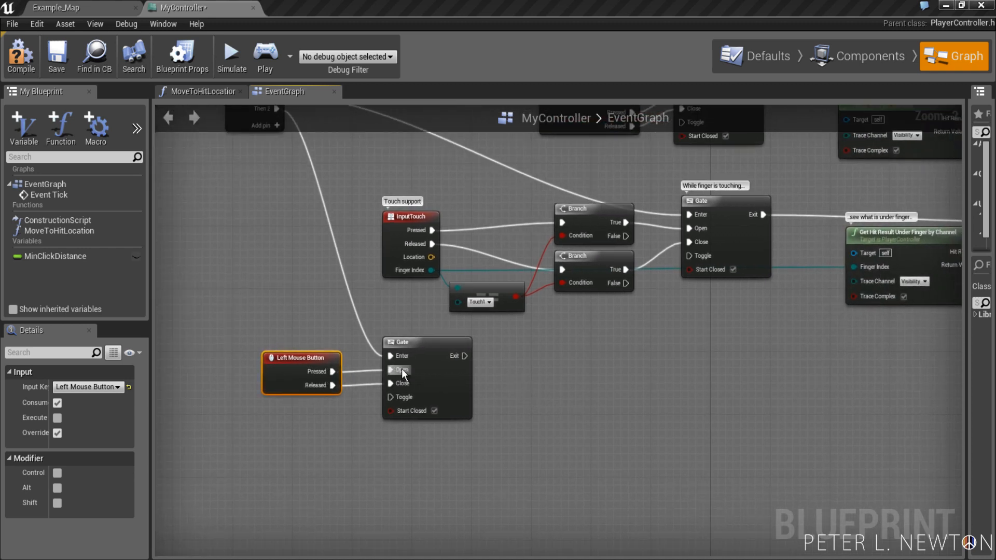
{"action": "mouse_move", "coordinate": [394, 386]}
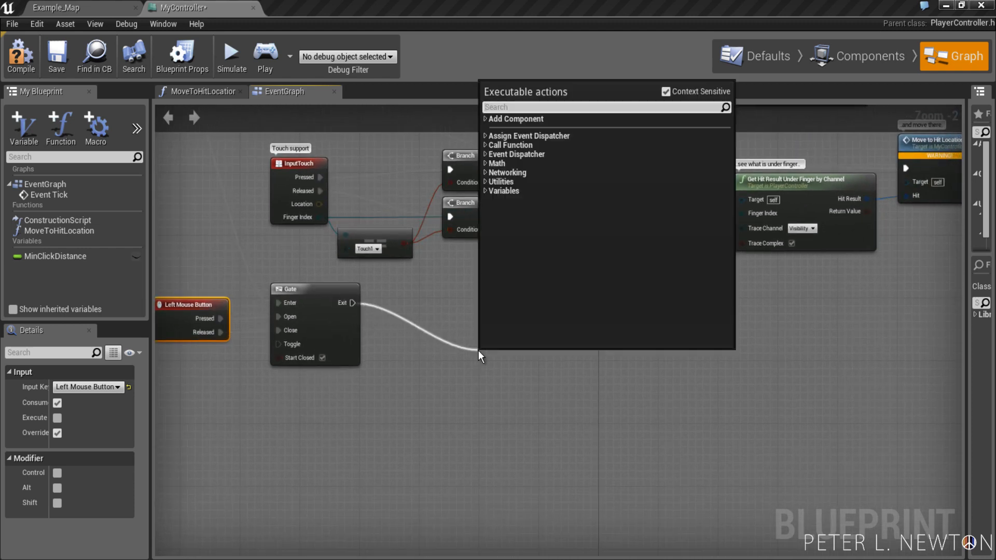
- Add a Delay of 1 second after the Gate's Exit
{"action": "type", "text": "dela"}
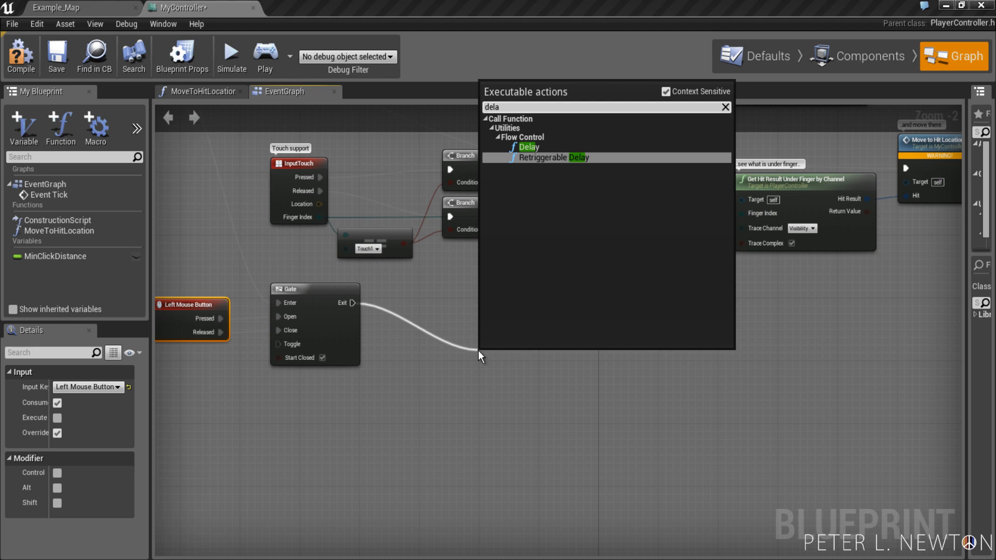
{"action": "left_click", "coordinate": [528, 146]}
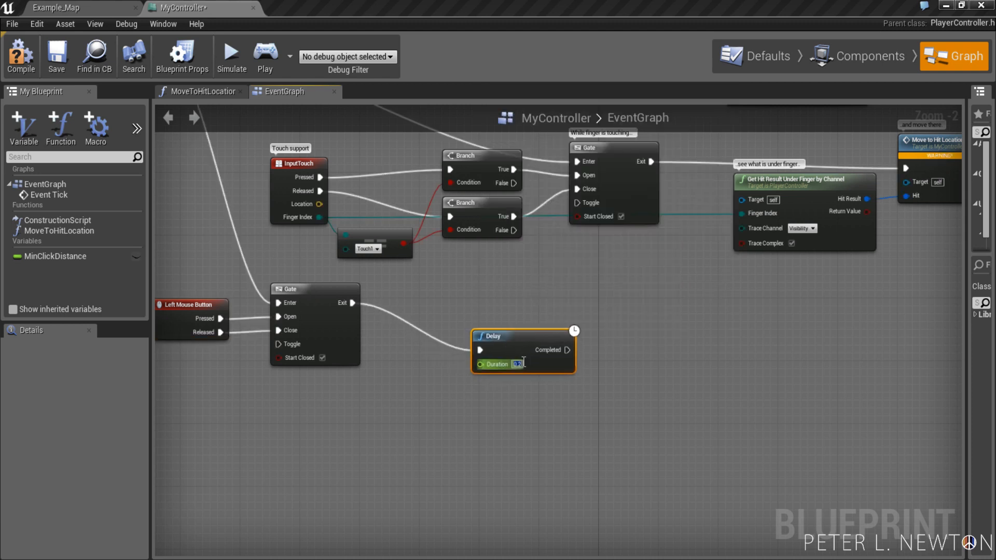
{"action": "type", "text": "1"}
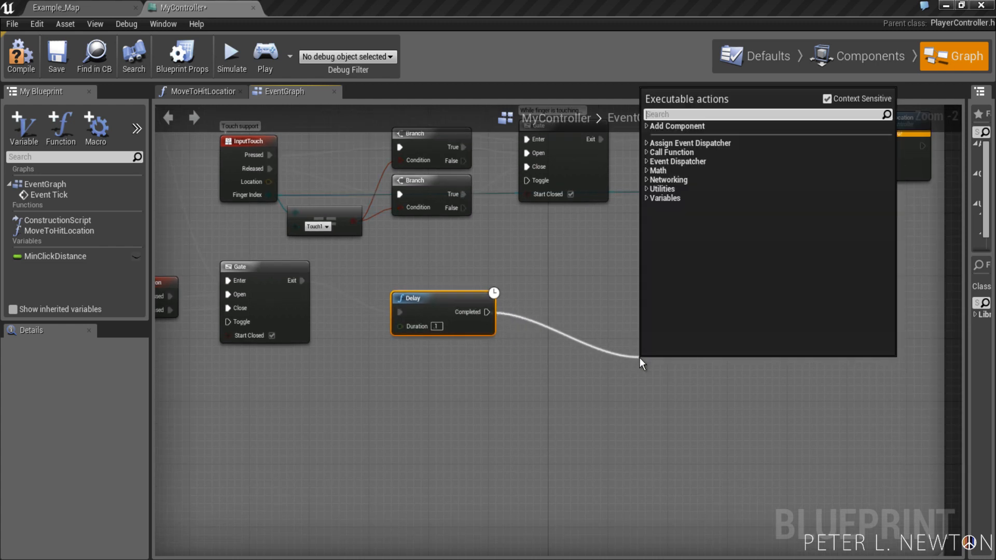
- Add a SpawnActor node after the Delay with its class set to ChairTosser
{"action": "type", "text": "spawn"}
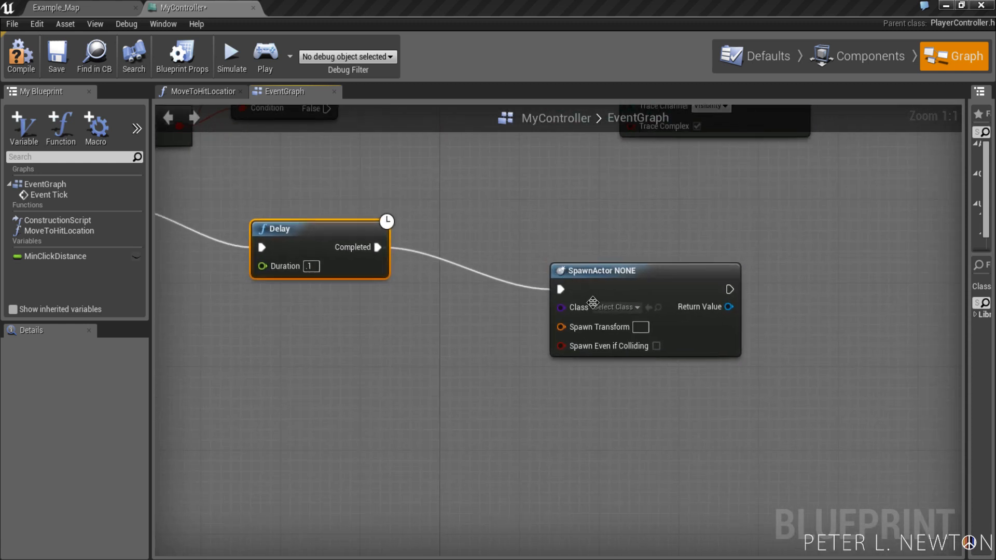
{"action": "left_click", "coordinate": [619, 307]}
{"action": "type", "text": "chair"}
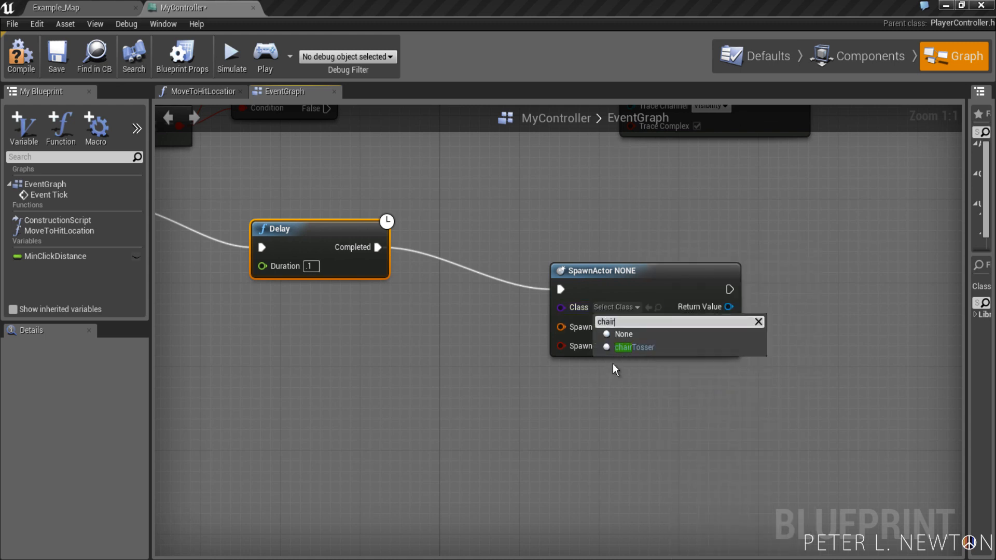
{"action": "left_click", "coordinate": [635, 346]}
{"action": "type", "text": "Get Contro"}
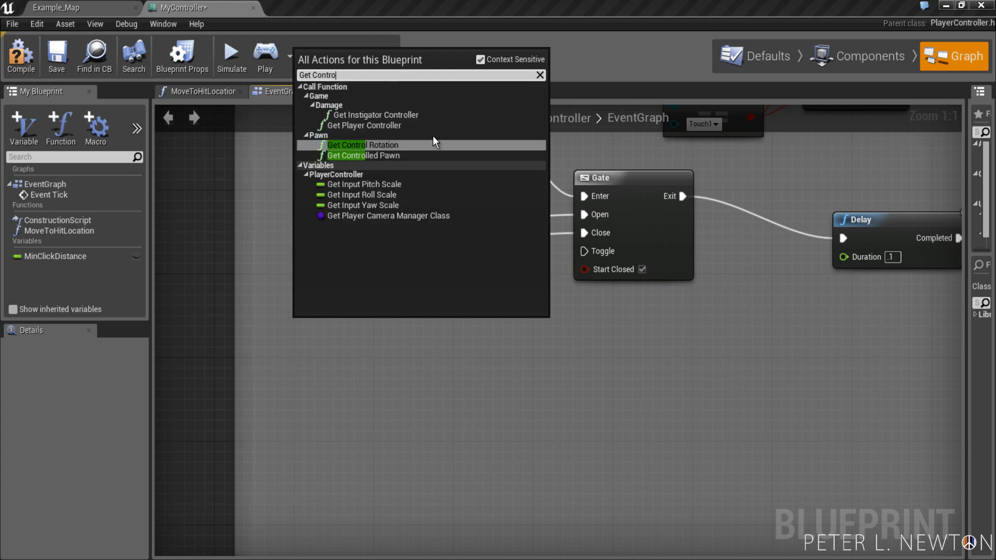
- Get the controlled pawn and read its actor location
{"action": "left_click", "coordinate": [364, 154]}
{"action": "type", "text": "Get"}
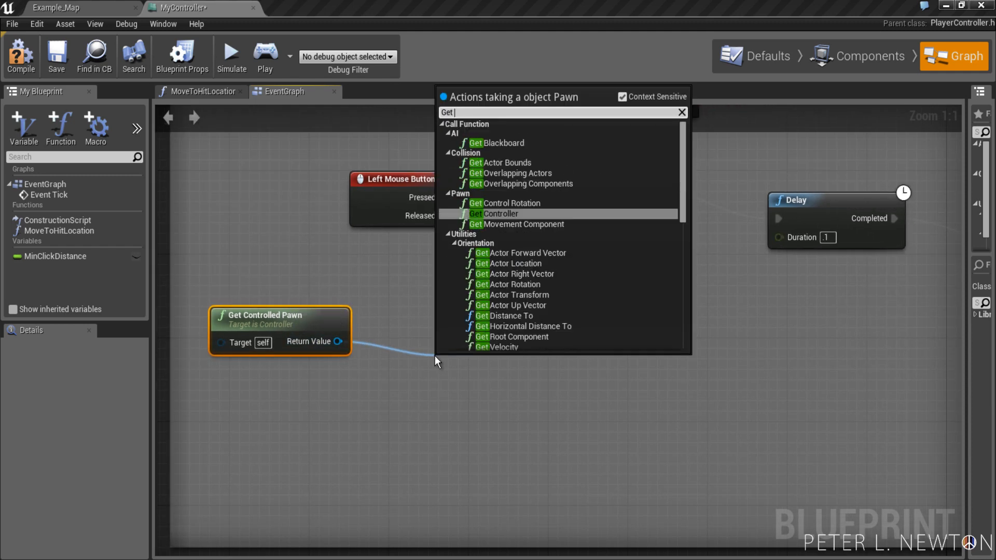
{"action": "type", "text": "Actor"}
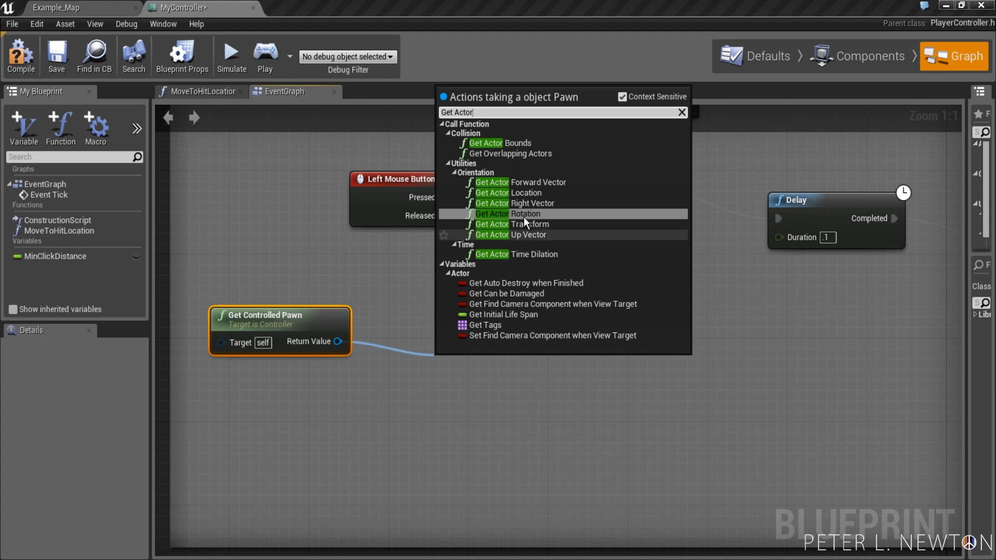
{"action": "left_click", "coordinate": [509, 193]}
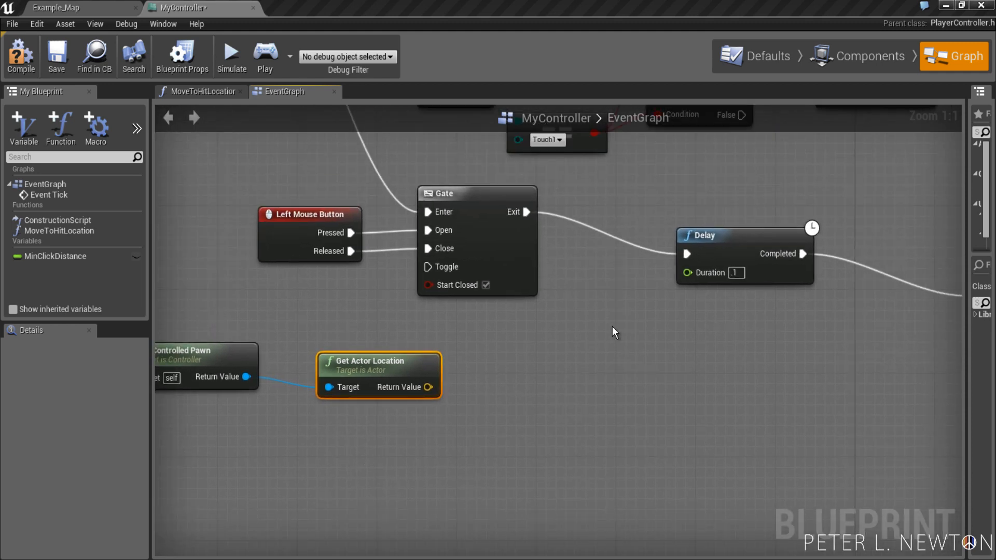
{"action": "mouse_move", "coordinate": [561, 362]}
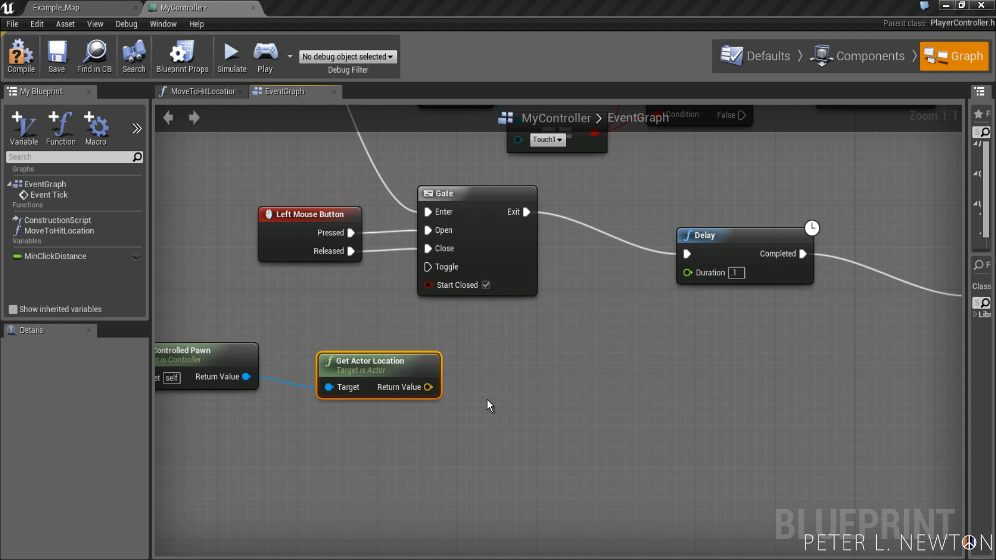
{"action": "mouse_move", "coordinate": [516, 354]}
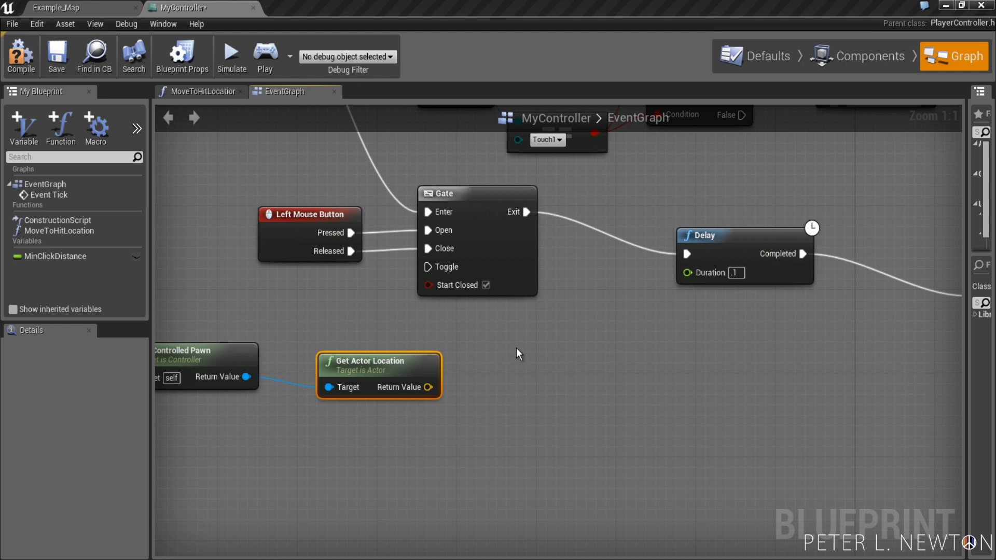
- Add Get Hit Result Under Cursor by Channel and break the hit result into its parts
{"action": "right_click", "coordinate": [517, 353]}
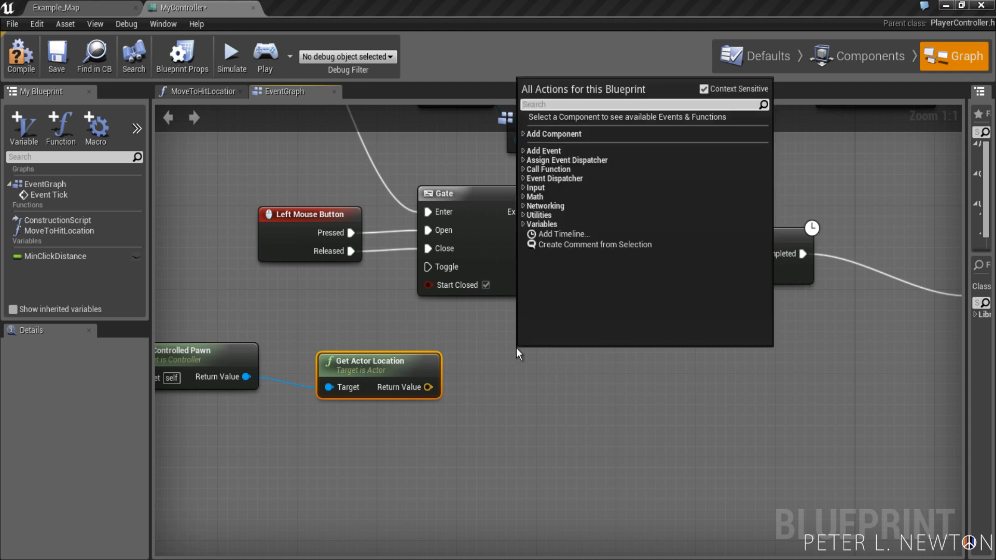
{"action": "type", "text": "Get Hit"}
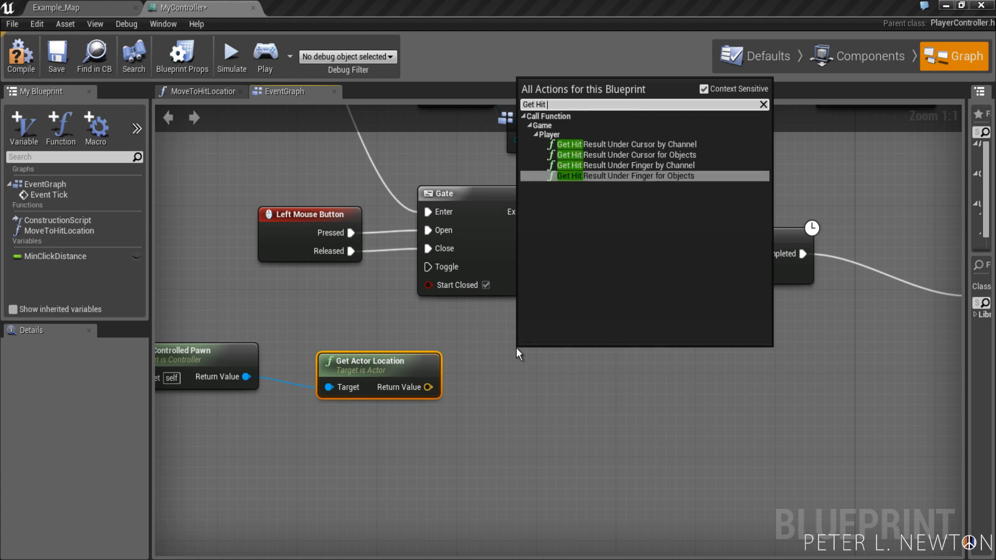
{"action": "type", "text": "R"}
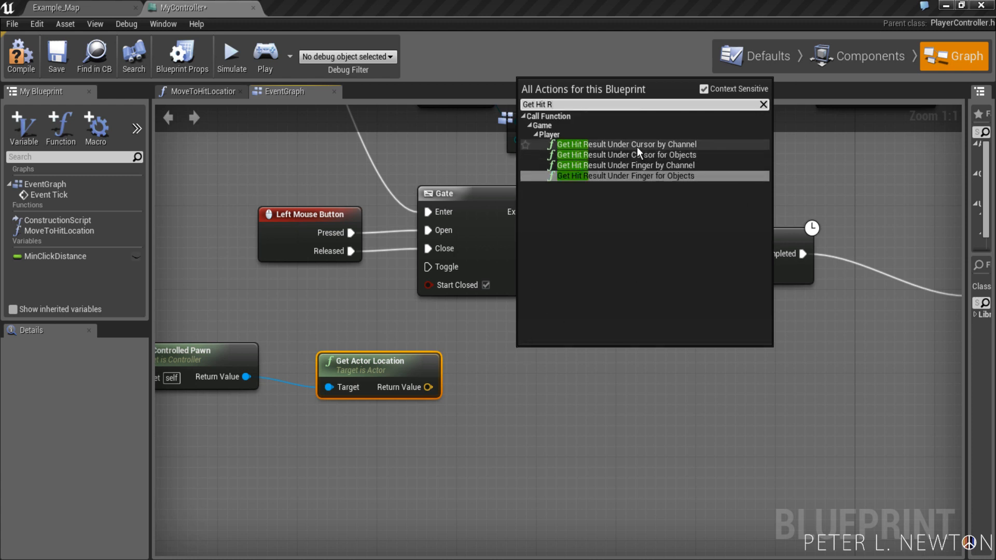
{"action": "left_click", "coordinate": [625, 144]}
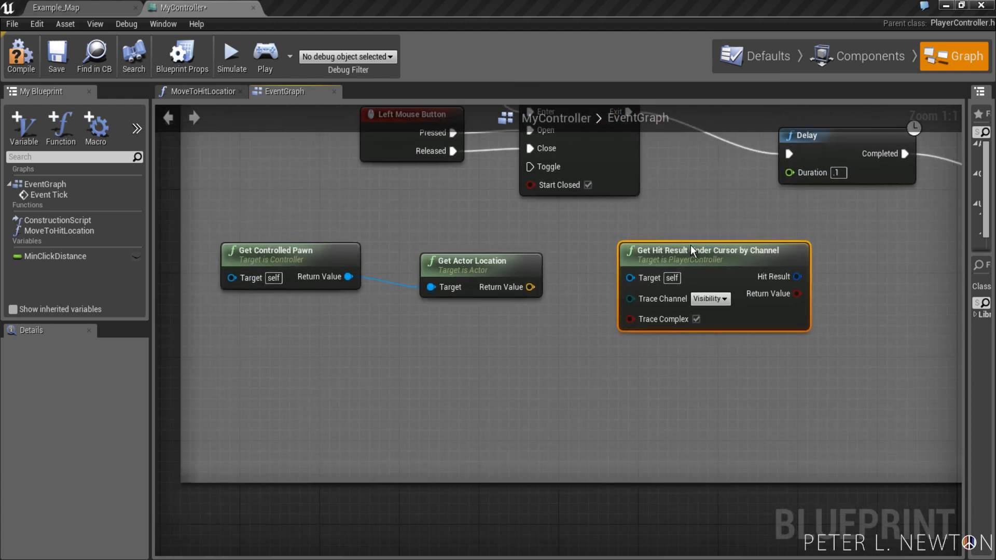
{"action": "left_click_drag", "start_coordinate": [692, 250], "coordinate": [286, 344]}
{"action": "type", "text": "break"}
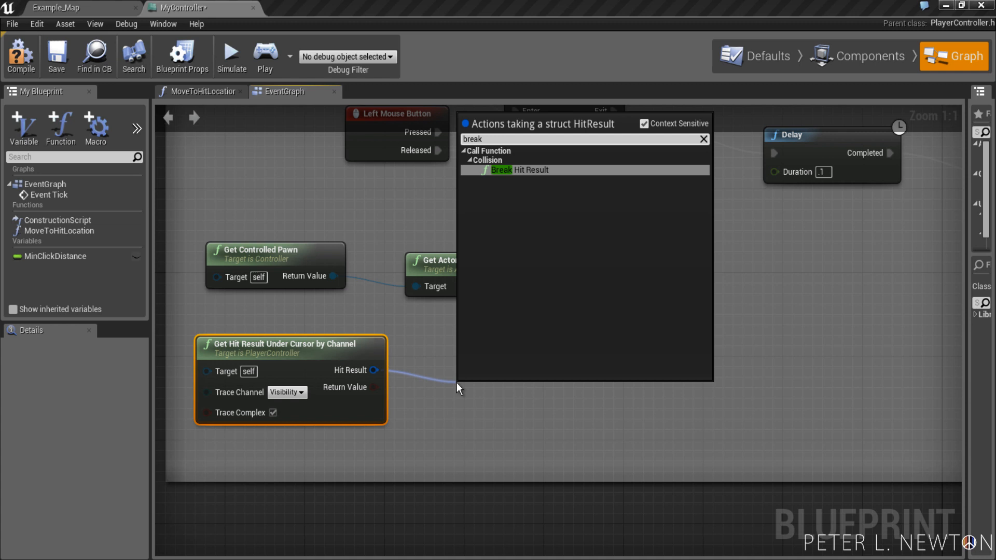
{"action": "mouse_move", "coordinate": [528, 179]}
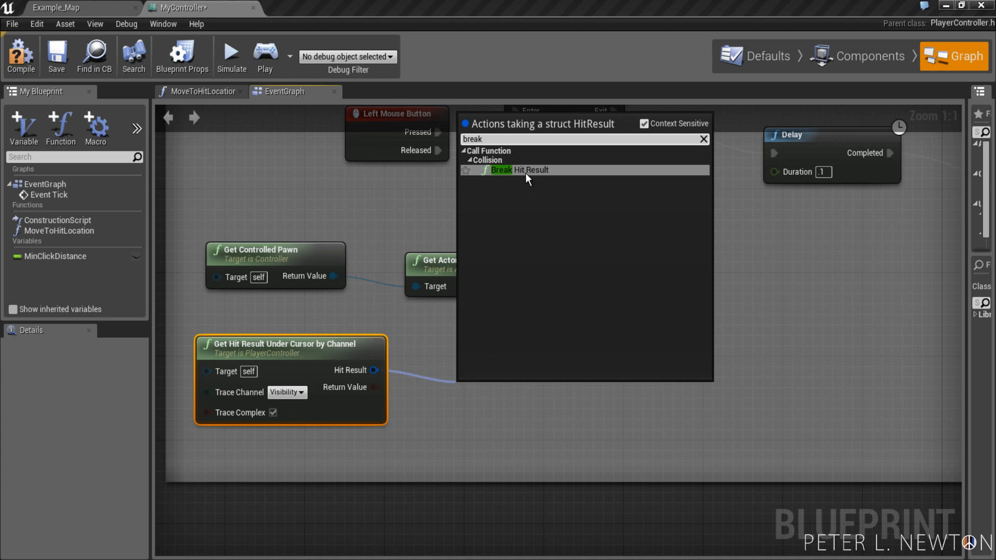
{"action": "left_click", "coordinate": [501, 169]}
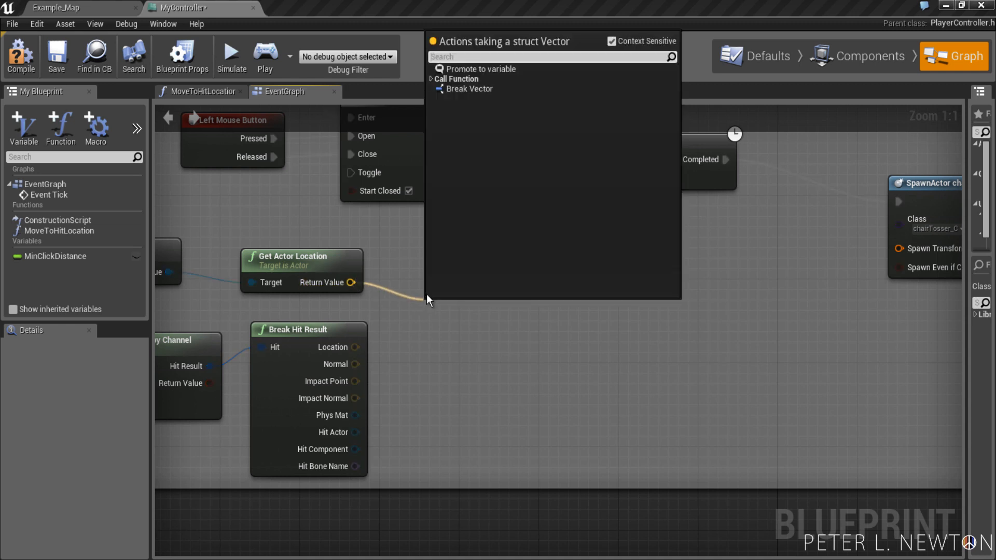
- Add Find Look at Rotation from the pawn location toward the cursor hit location
{"action": "type", "text": "Find"}
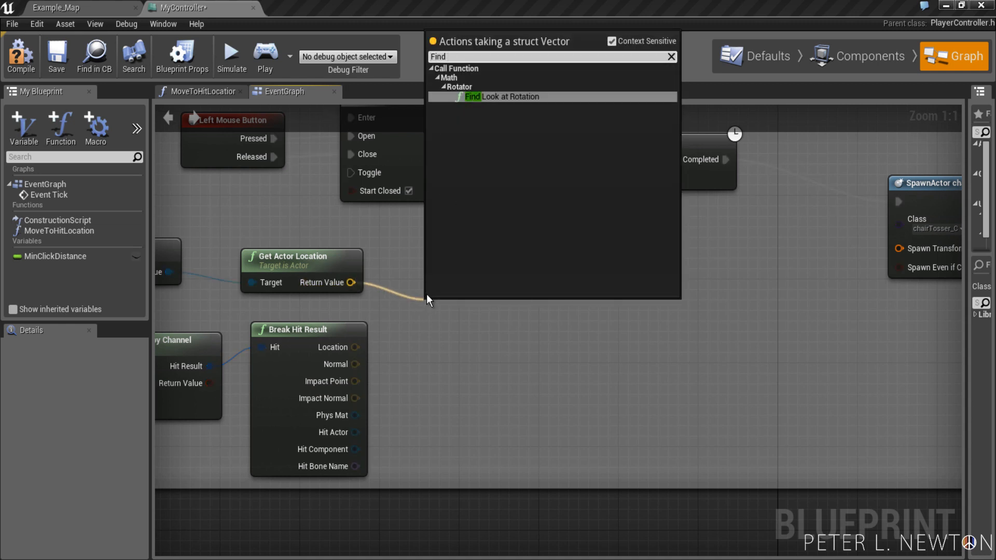
{"action": "left_click", "coordinate": [500, 96]}
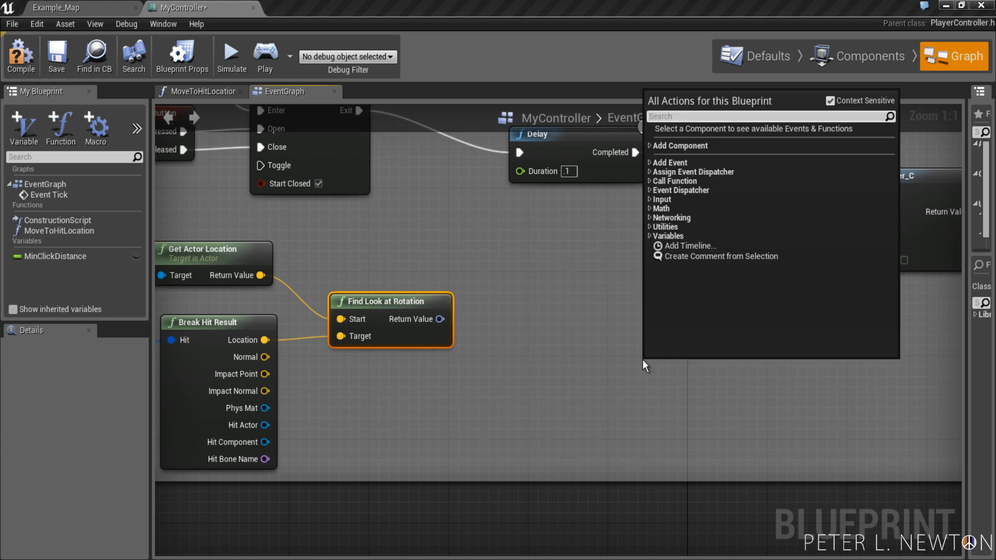
- Add Make Transform and vector addition nodes offsetting the pawn location, feeding the spawn transform
{"action": "type", "text": "M"}
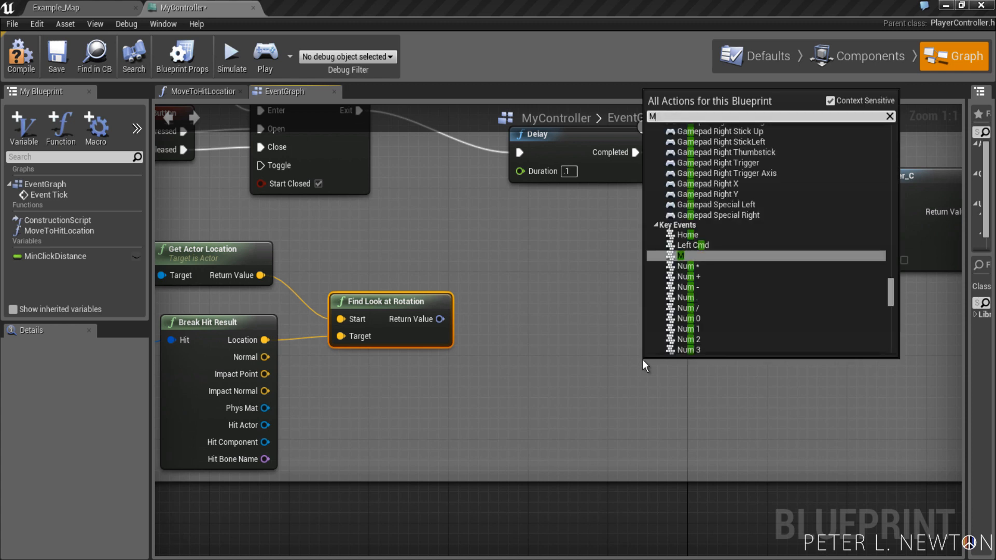
{"action": "type", "text": "ake"}
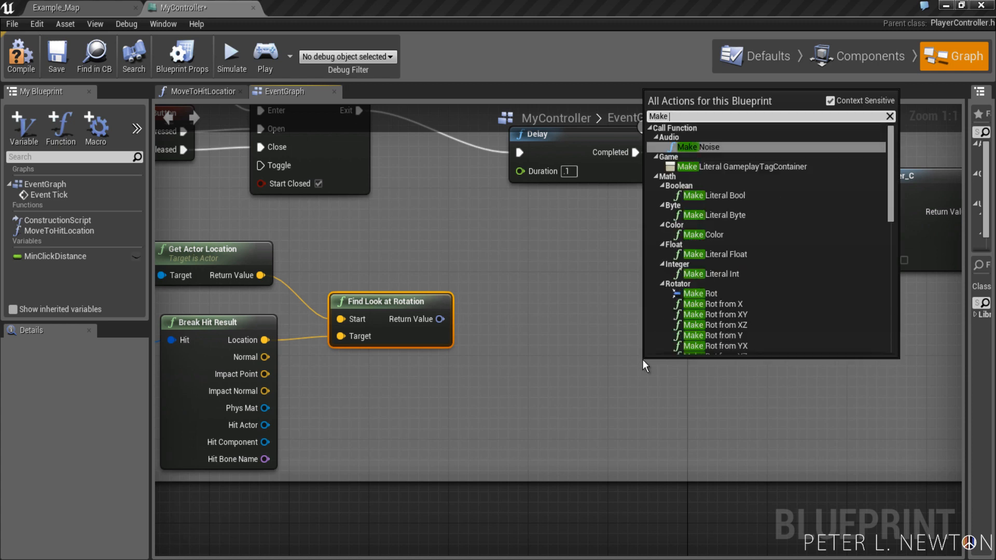
{"action": "type", "text": "Tran"}
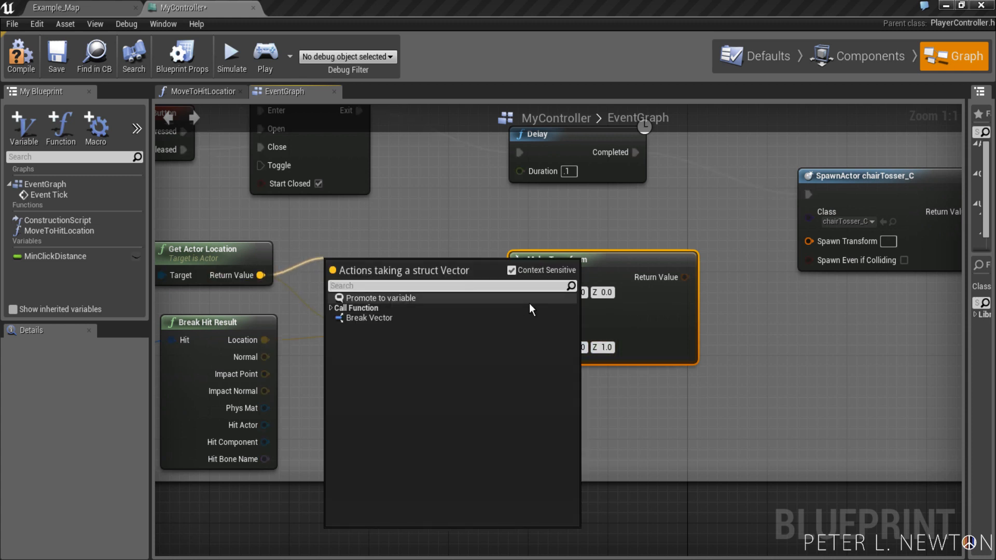
{"action": "type", "text": "M"}
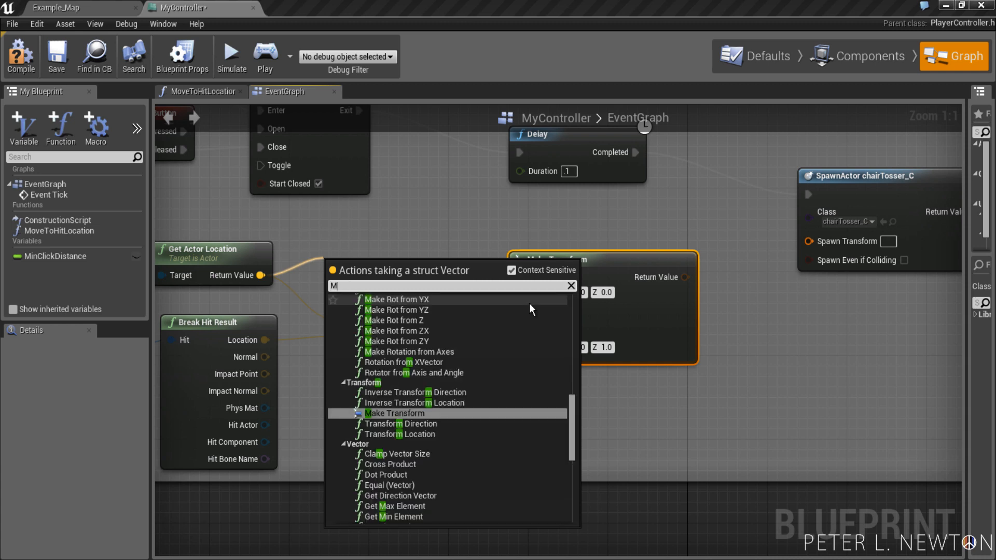
{"action": "type", "text": "a"}
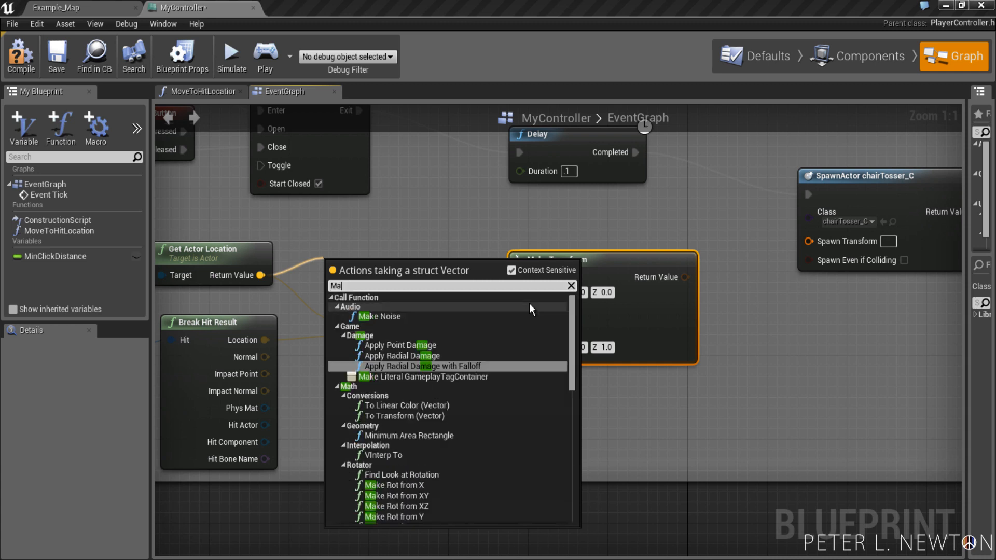
{"action": "type", "text": "Vecto"}
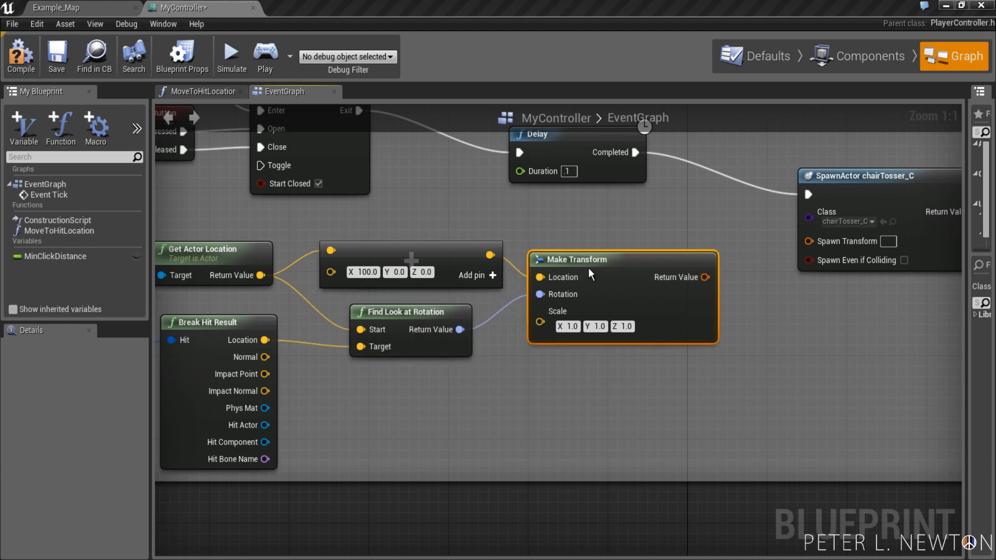
{"action": "left_click_drag", "start_coordinate": [590, 272], "coordinate": [601, 284]}
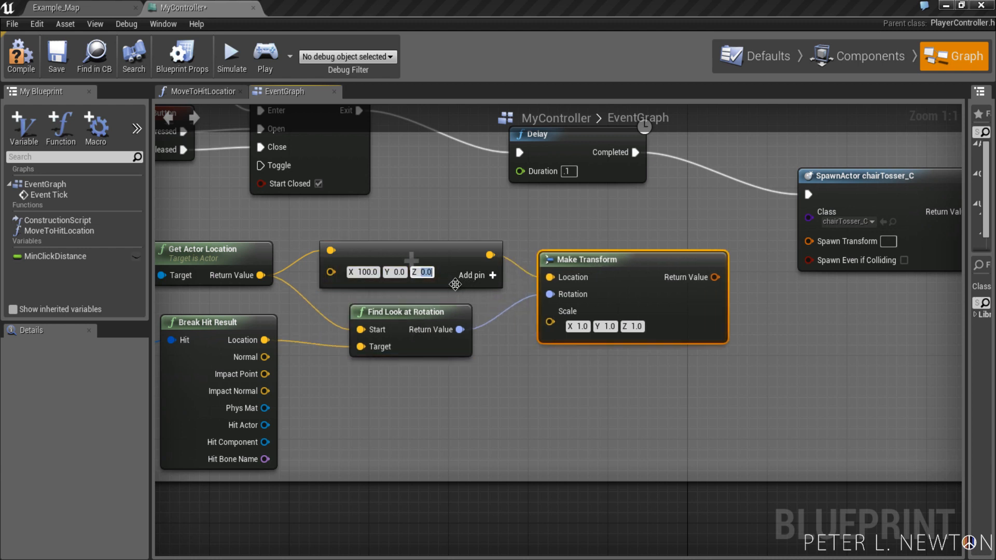
{"action": "type", "text": "30"}
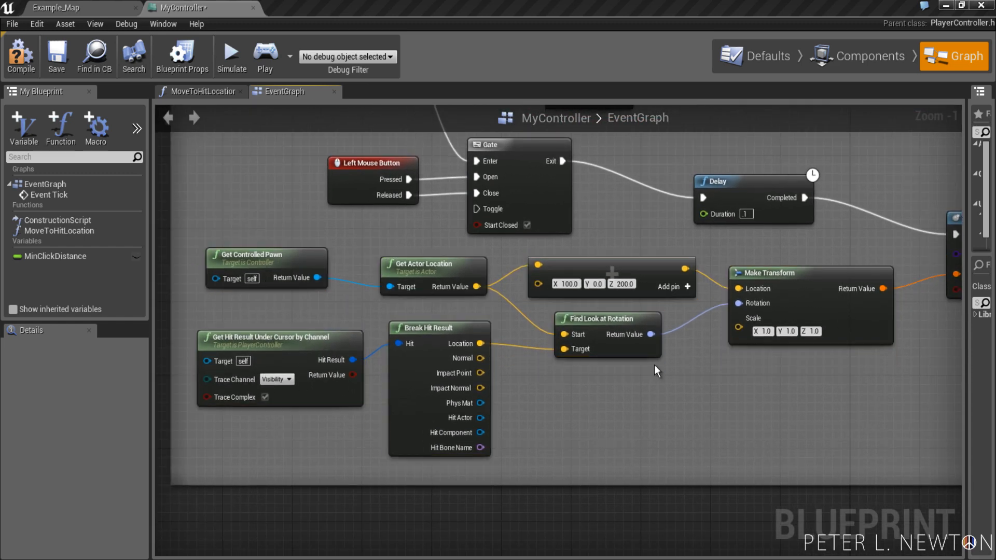
- Compile the controller, return to Example_Map and start play mode to test
{"action": "left_click", "coordinate": [21, 55]}
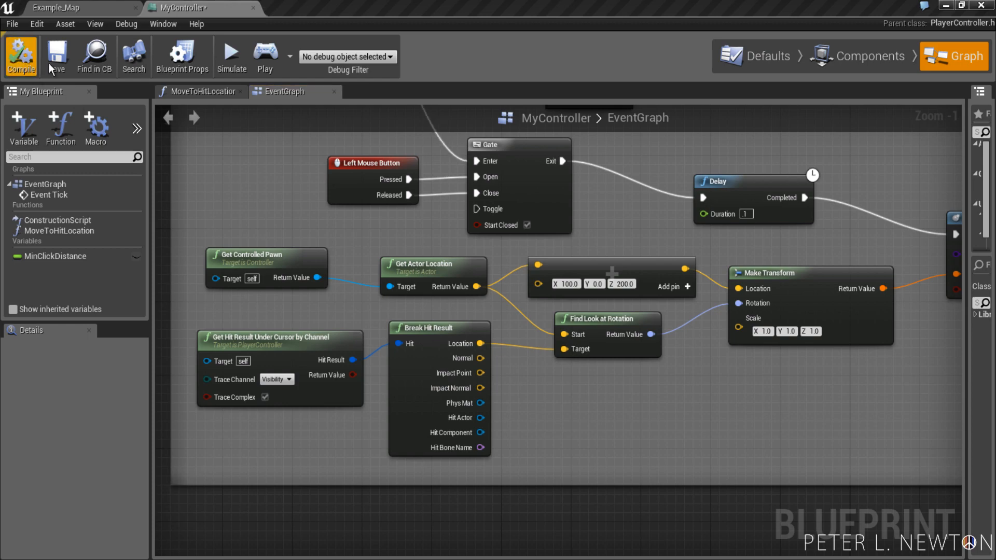
{"action": "left_click", "coordinate": [57, 8]}
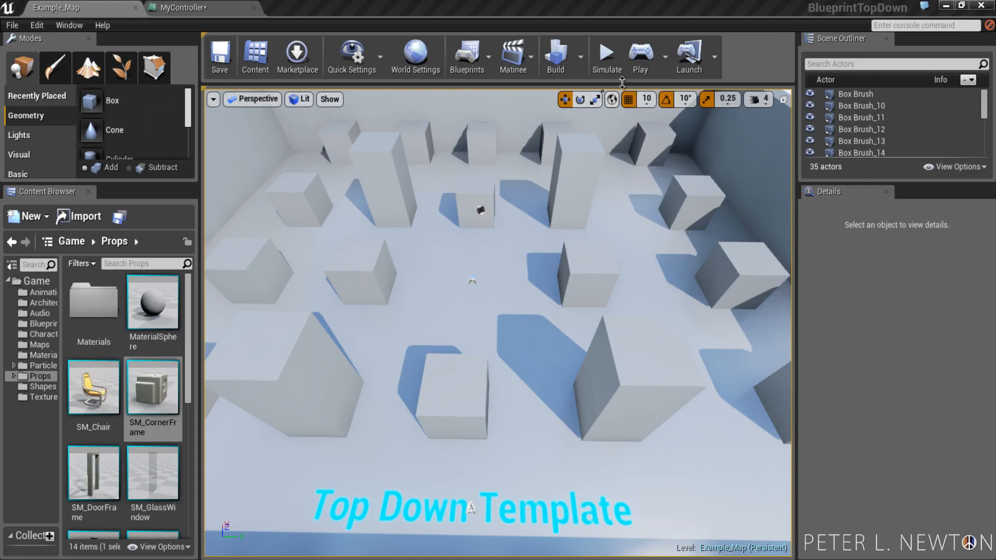
{"action": "left_click", "coordinate": [639, 56]}
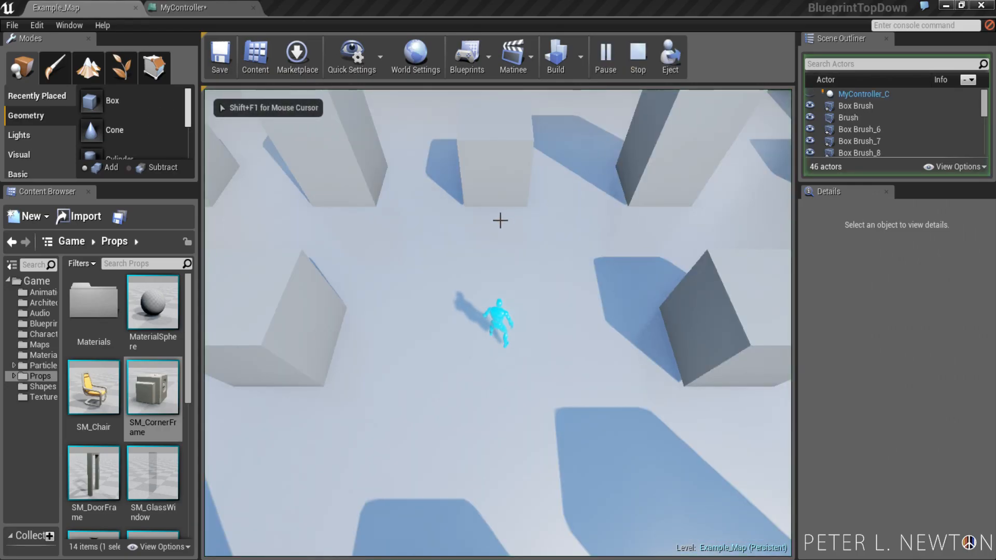